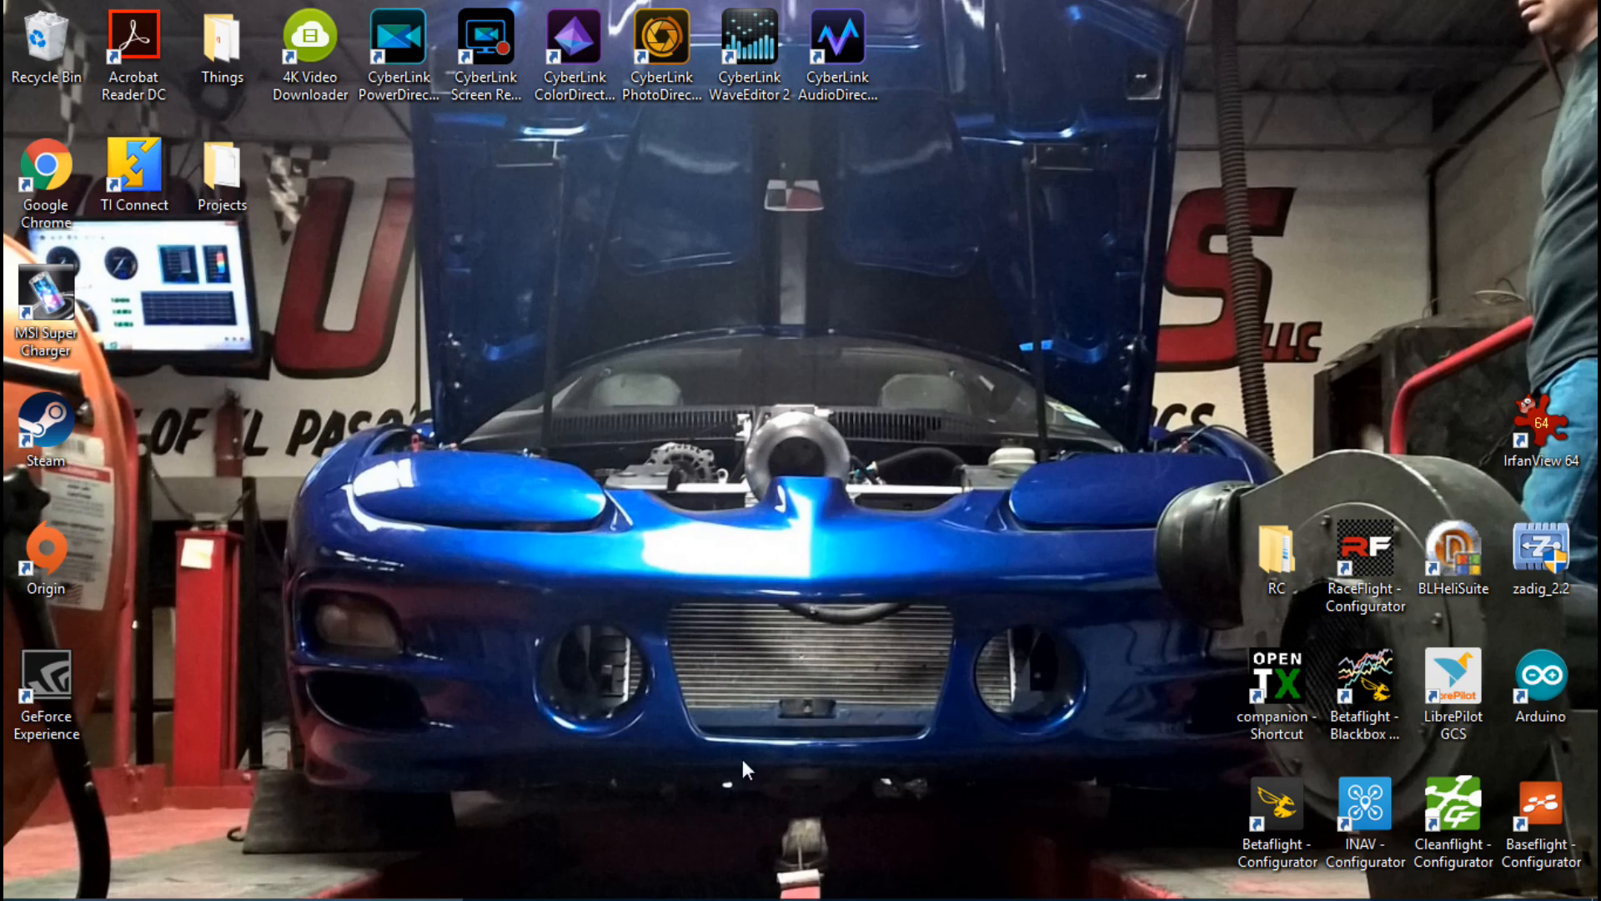
# Launch INAV Configurator 1.5.0 from its desktop shortcut
pyautogui.doubleClick(1364, 818)
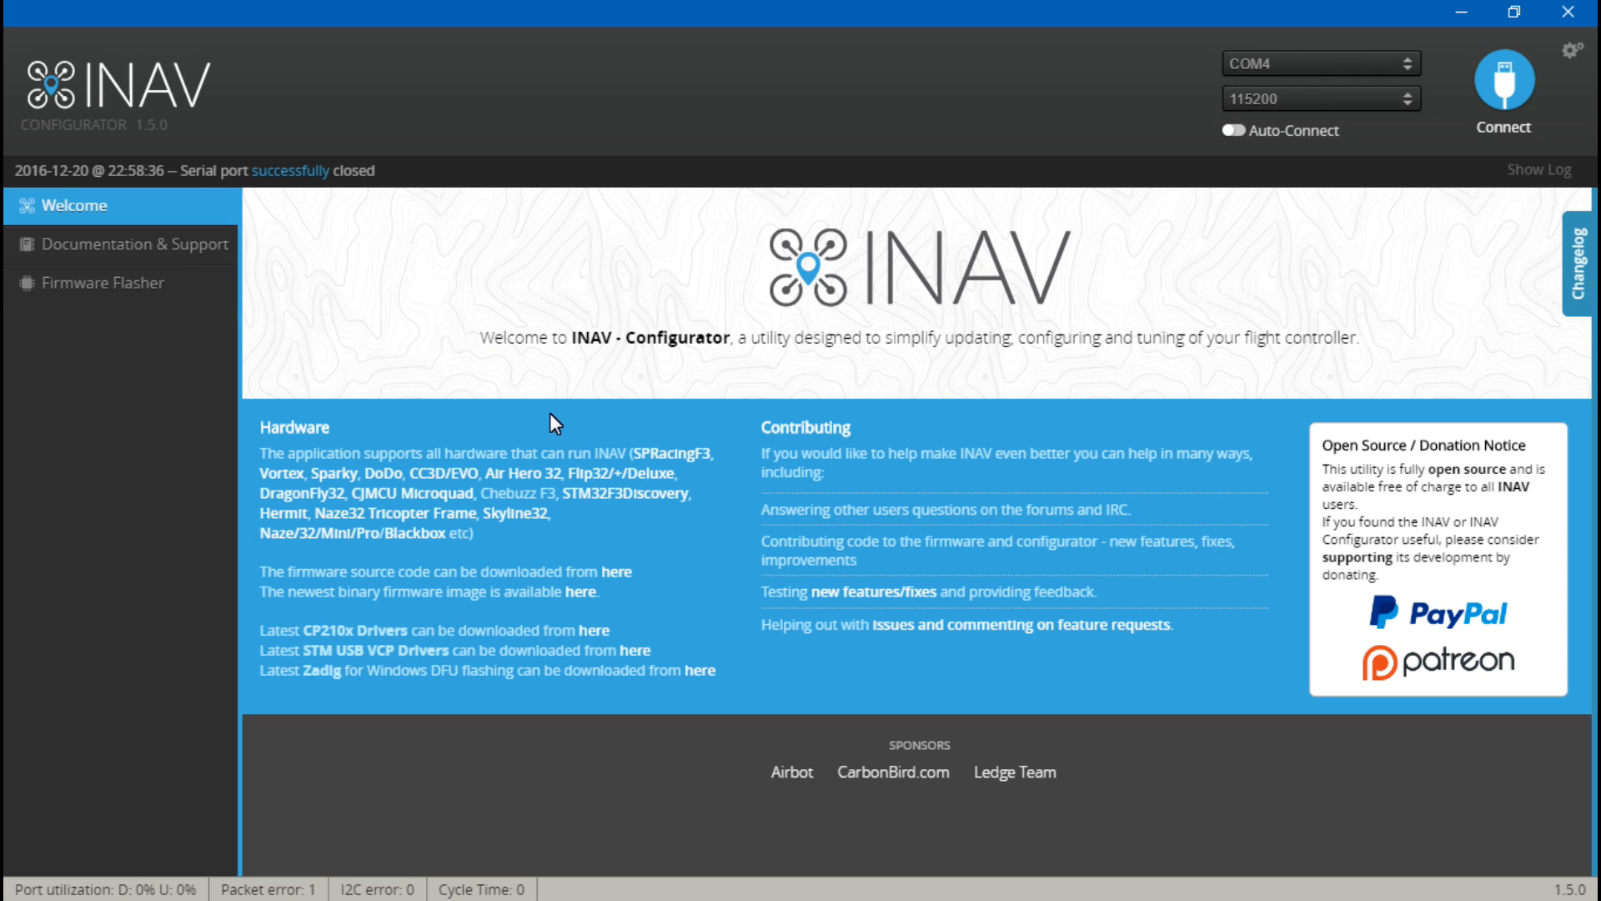
pyautogui.moveTo(887, 393)
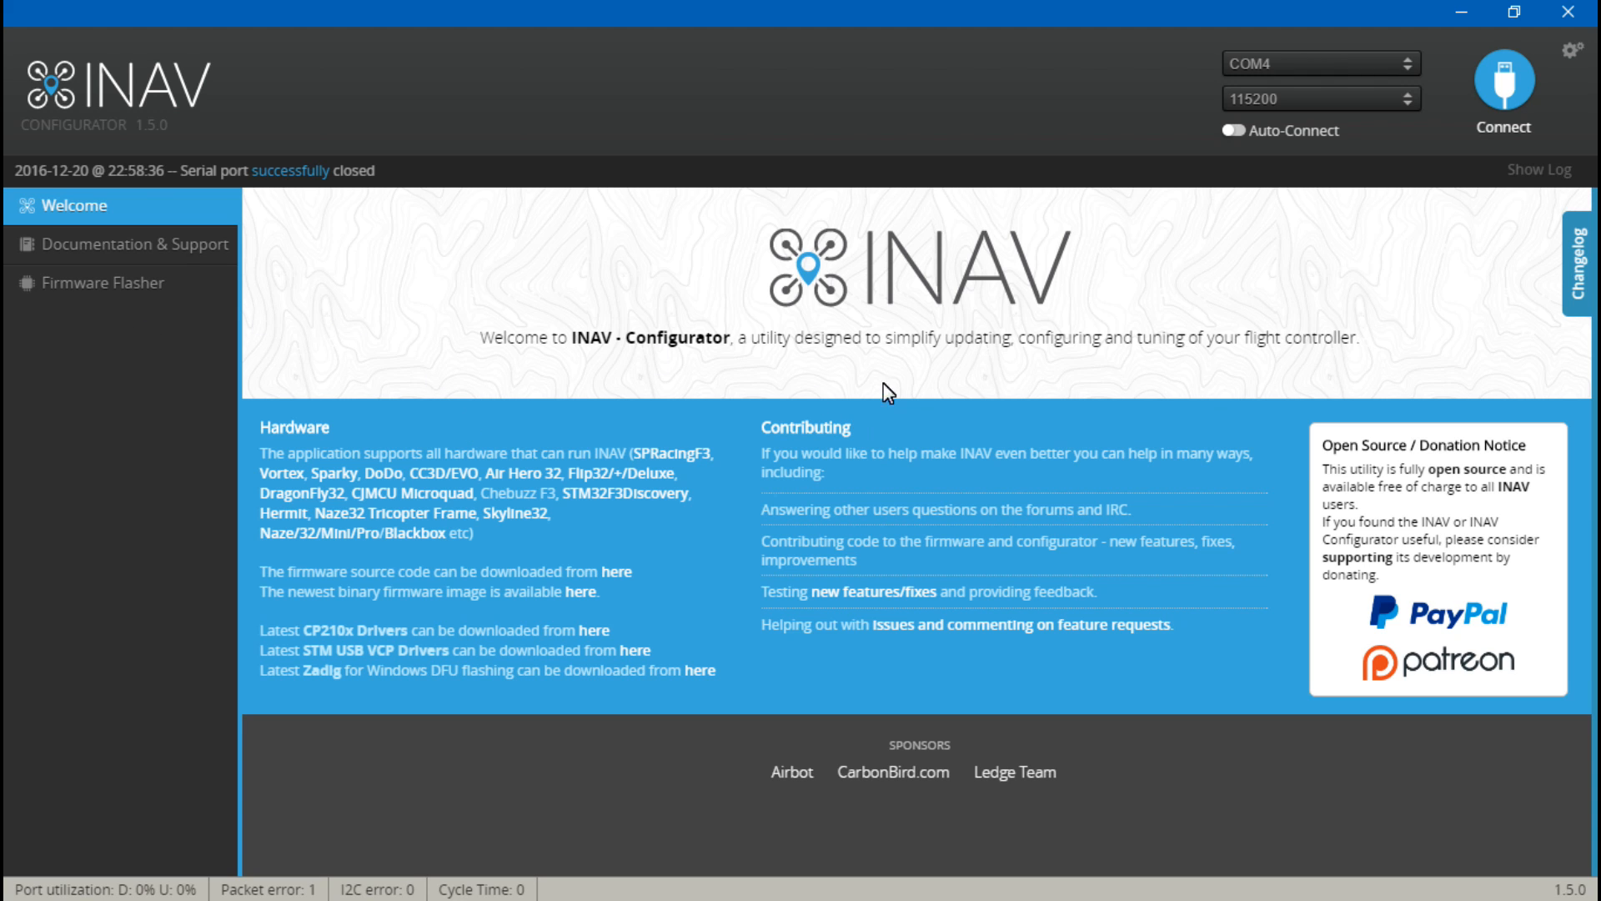
pyautogui.moveTo(1149, 317)
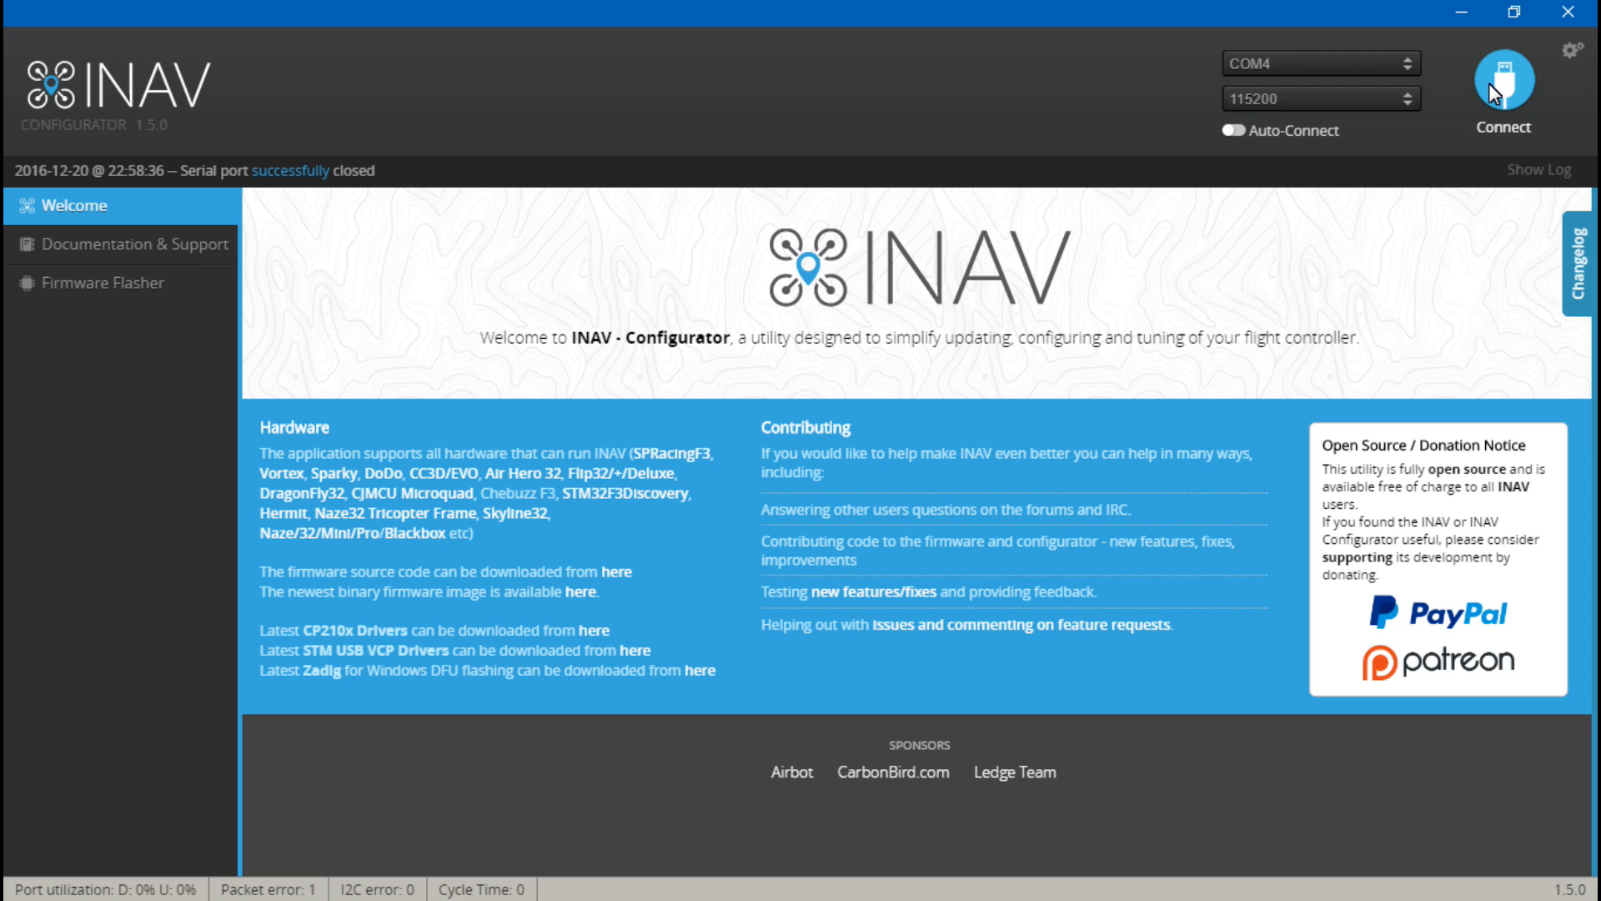
# Connect to the flight controller on COM4 and list CLI settings with 'set' to check mag_hardware AK8963
pyautogui.click(1501, 79)
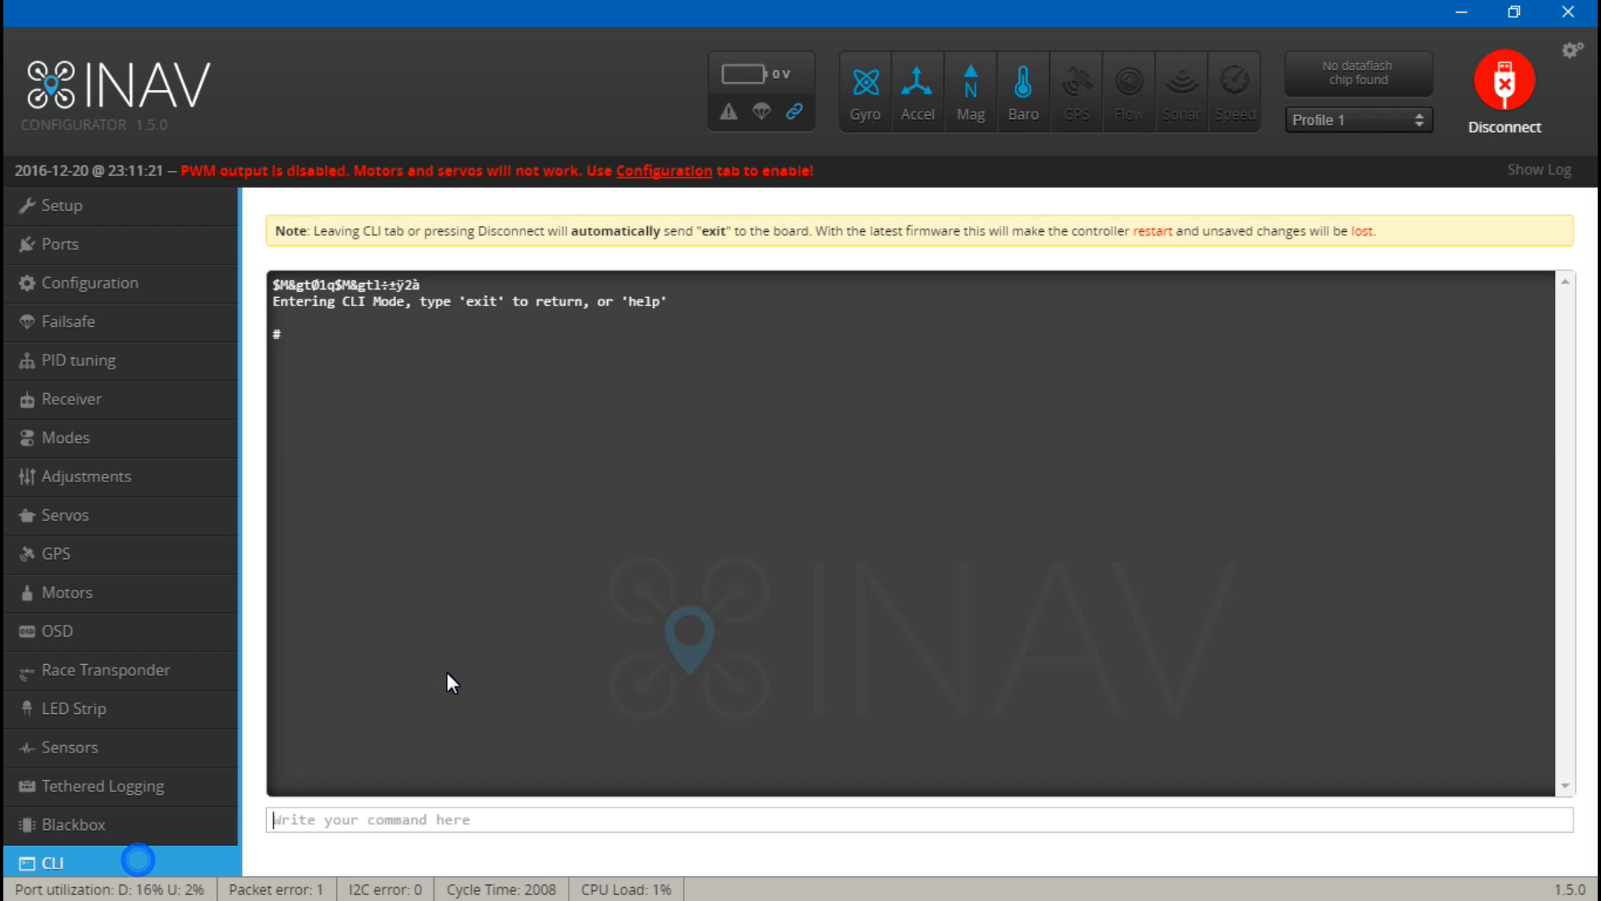
pyautogui.write('set')
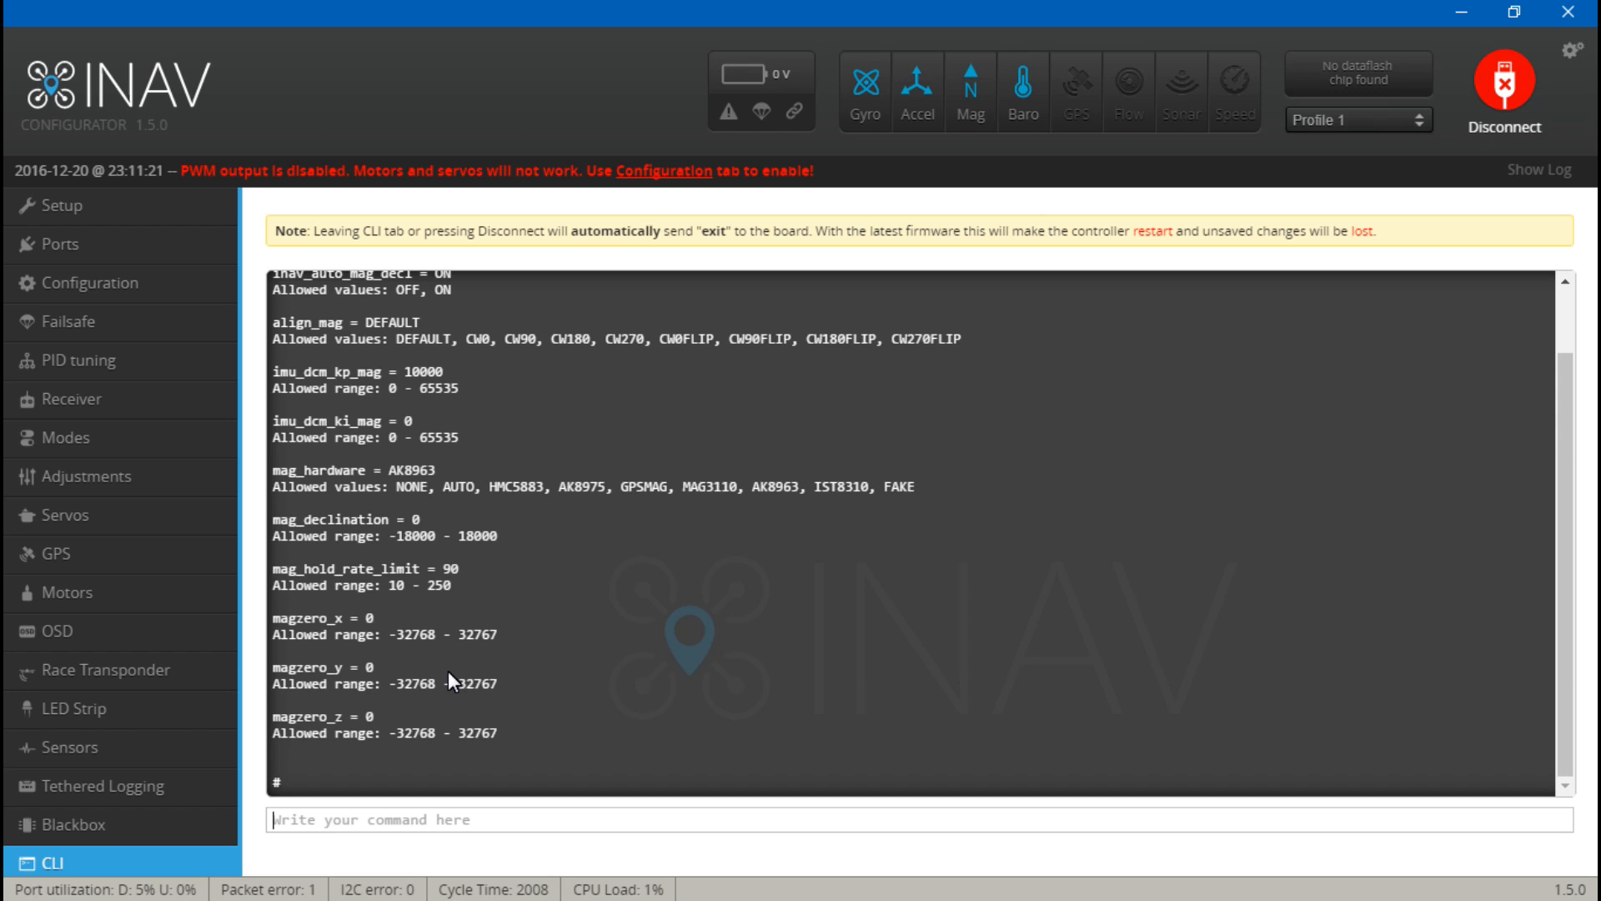
pyautogui.moveTo(366, 481)
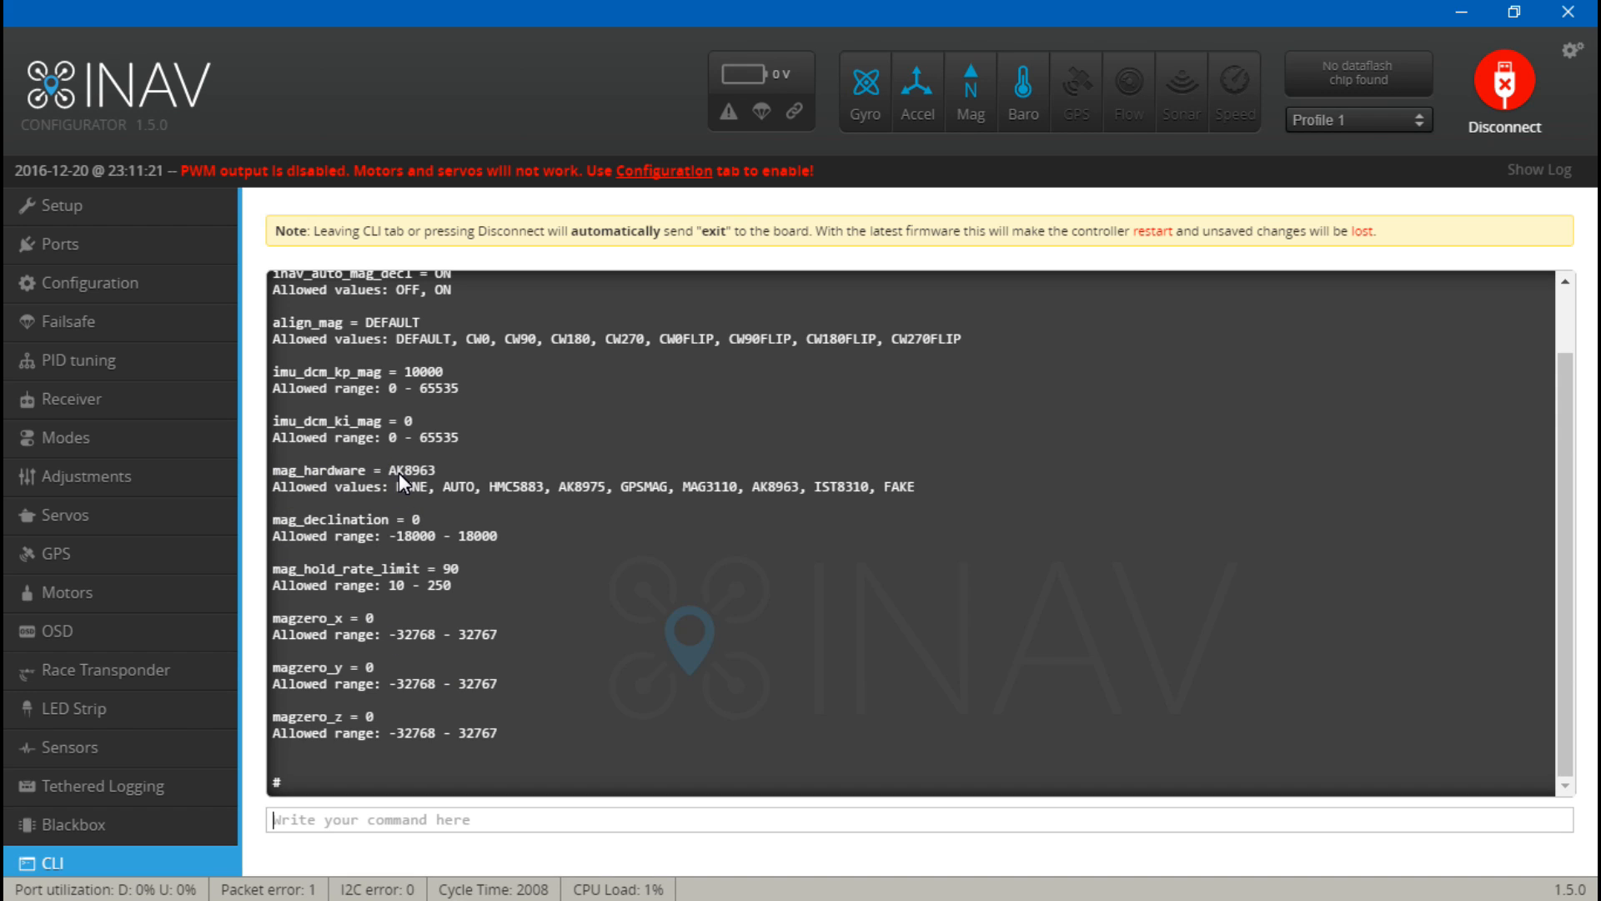
pyautogui.moveTo(397, 483)
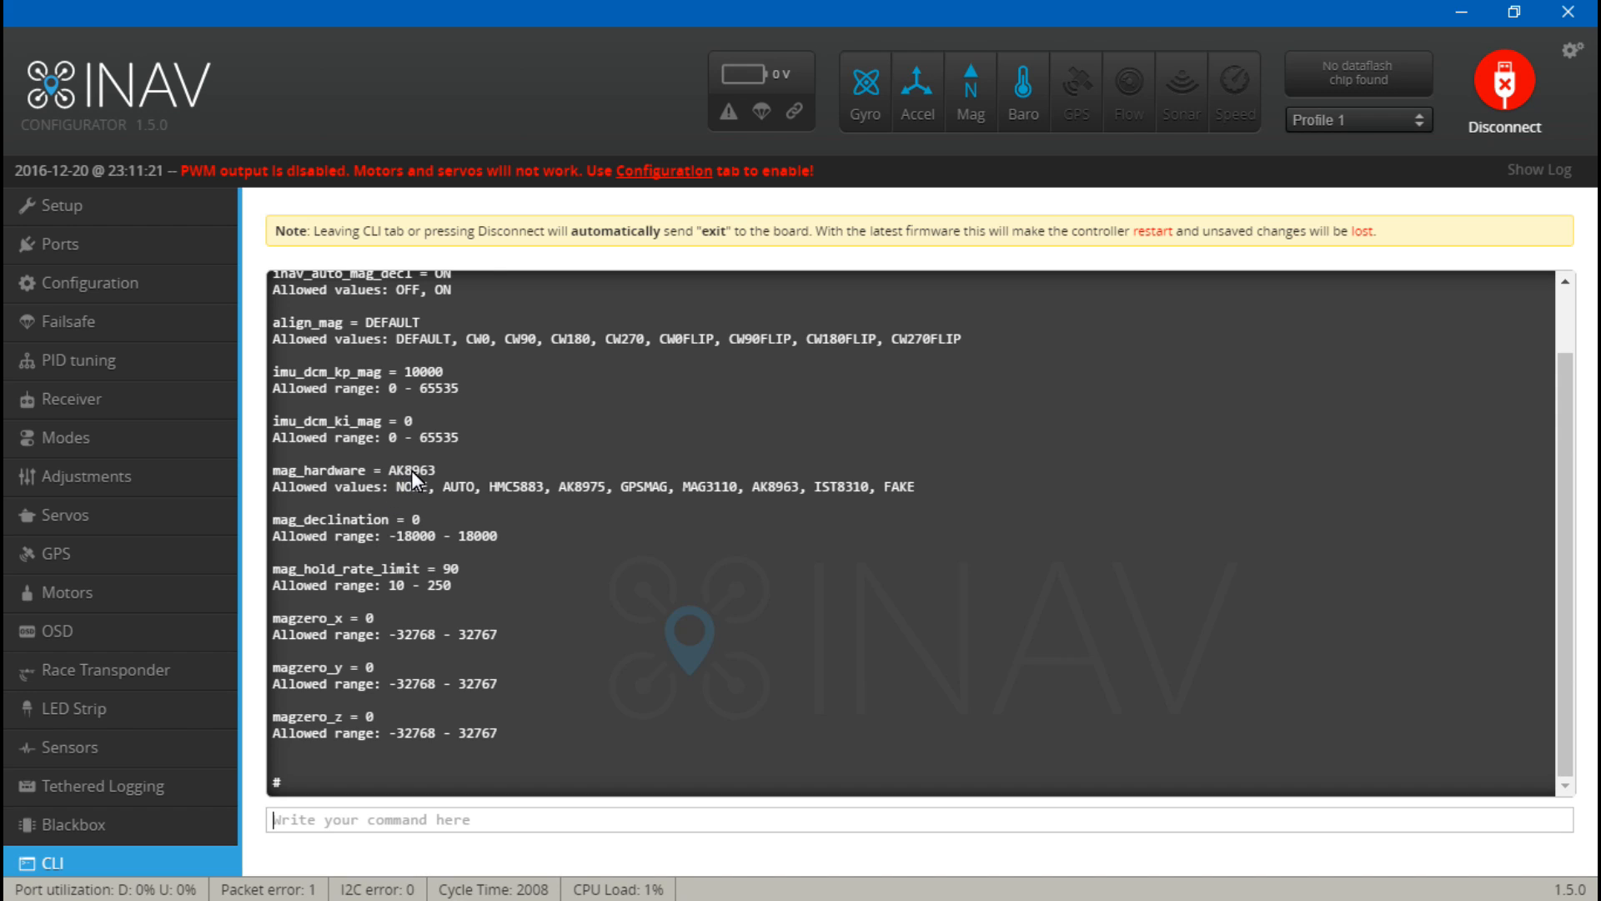
pyautogui.moveTo(550, 496)
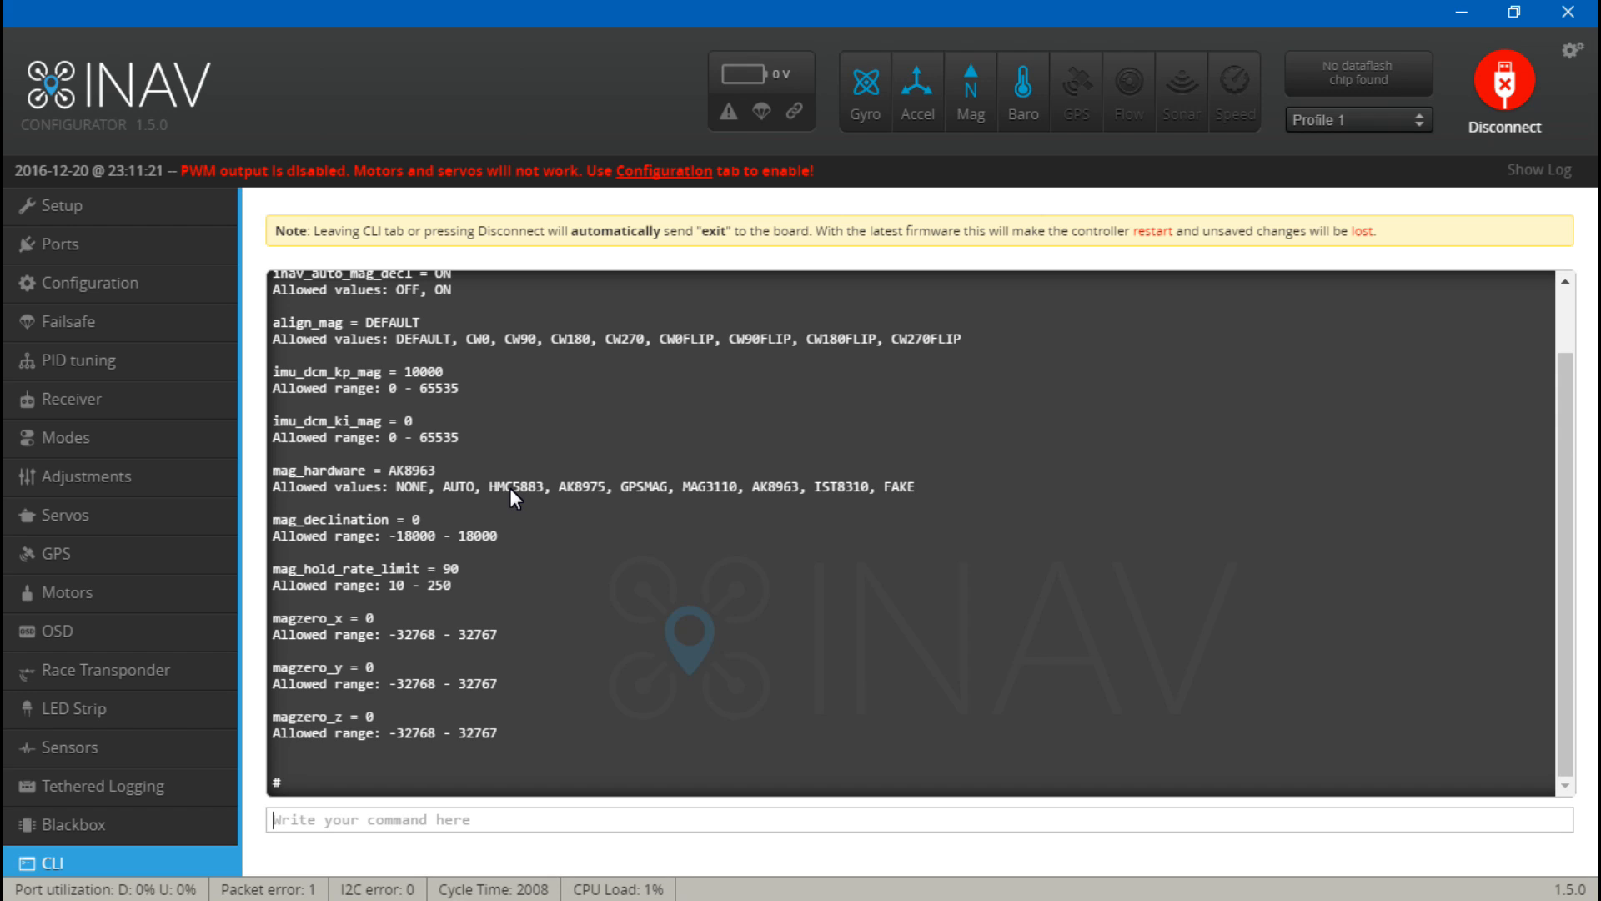
pyautogui.moveTo(543, 498)
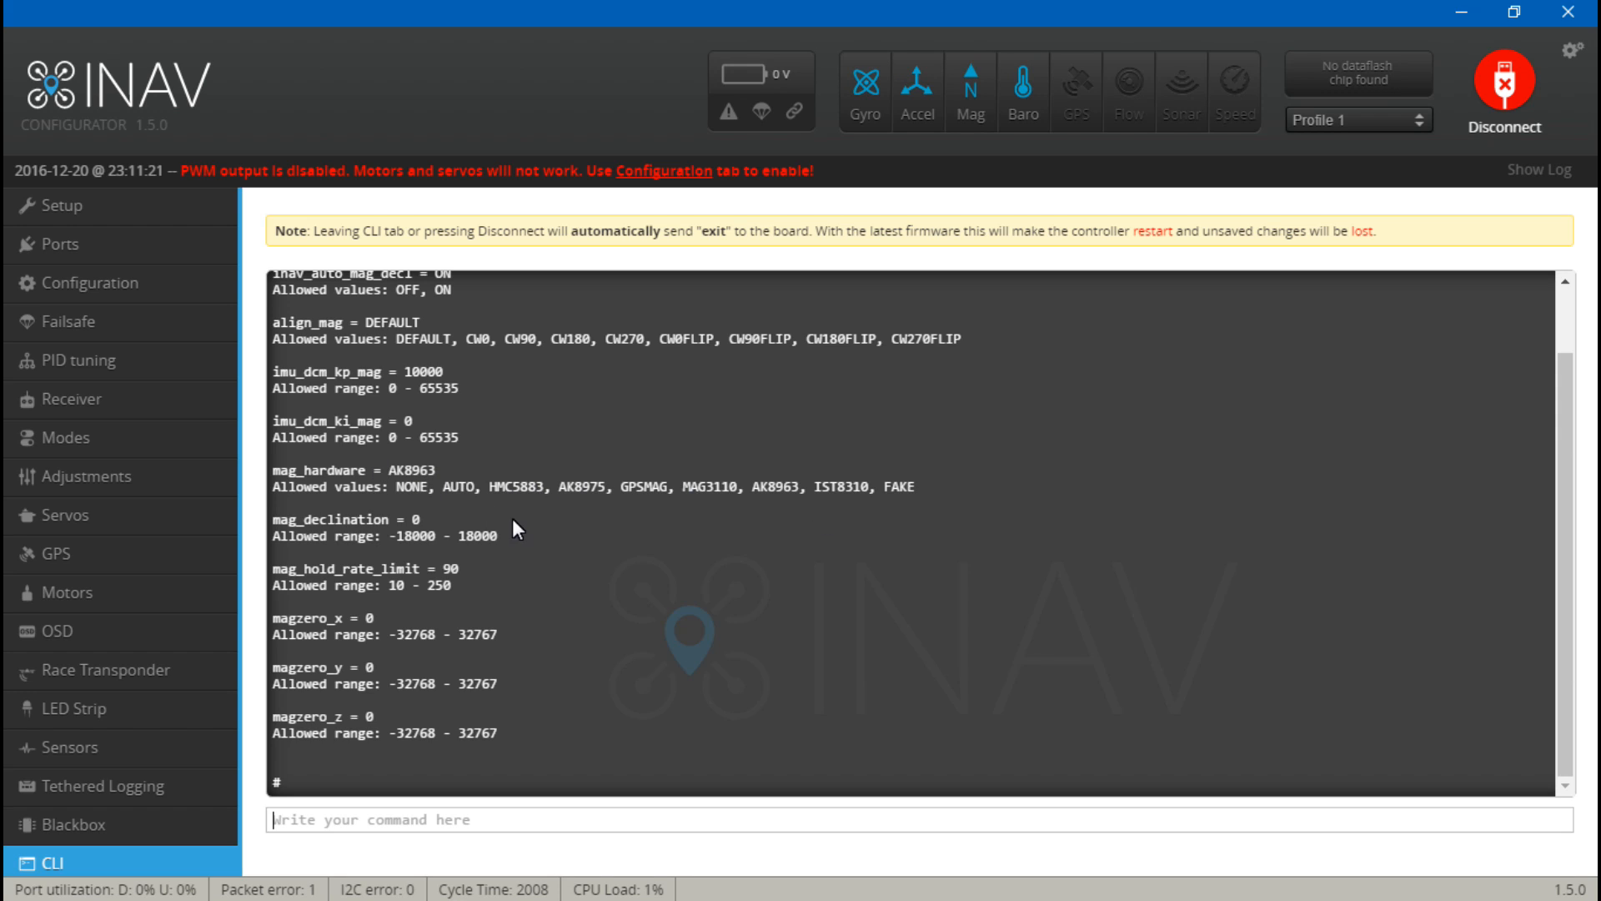
# Disconnect the flight controller and close INAV Configurator
pyautogui.click(1501, 82)
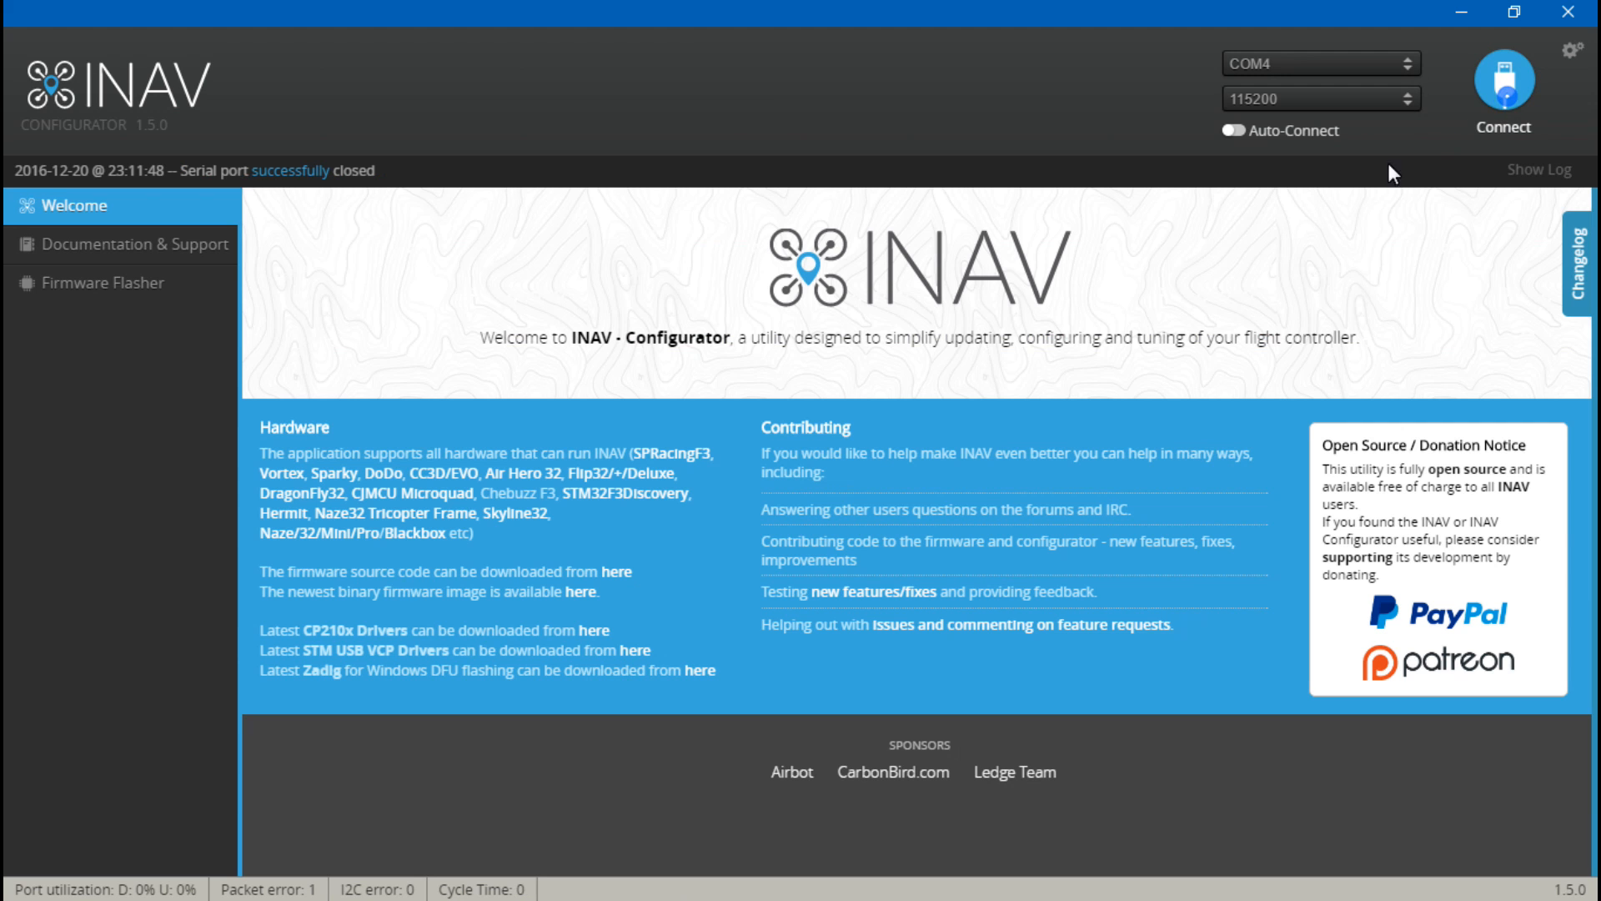
pyautogui.moveTo(290, 374)
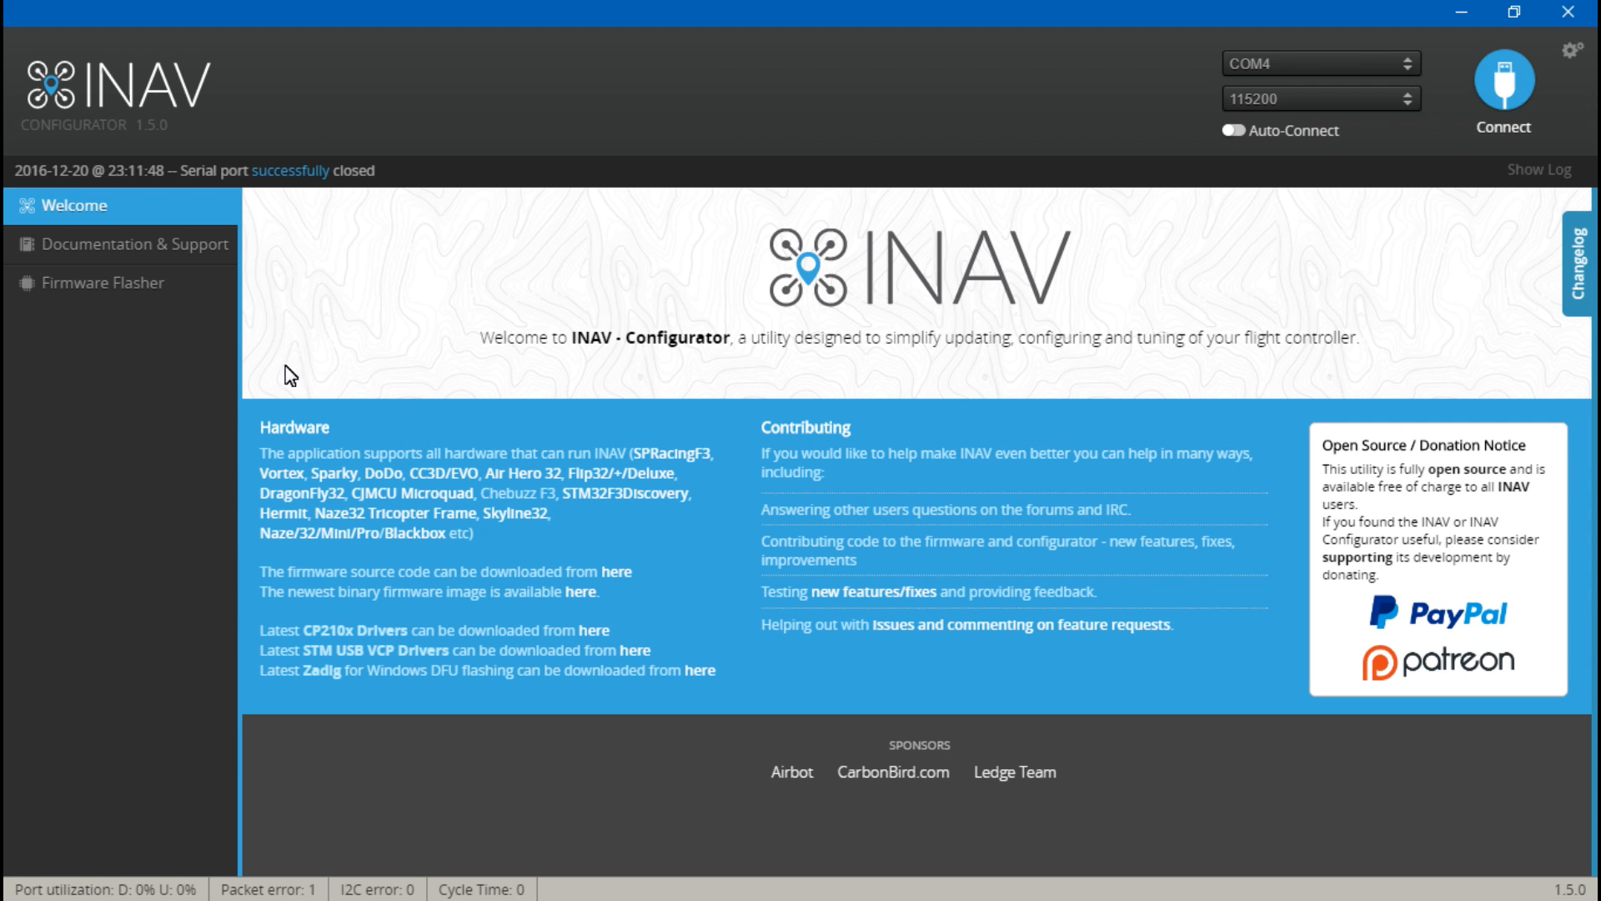
pyautogui.moveTo(1581, 14)
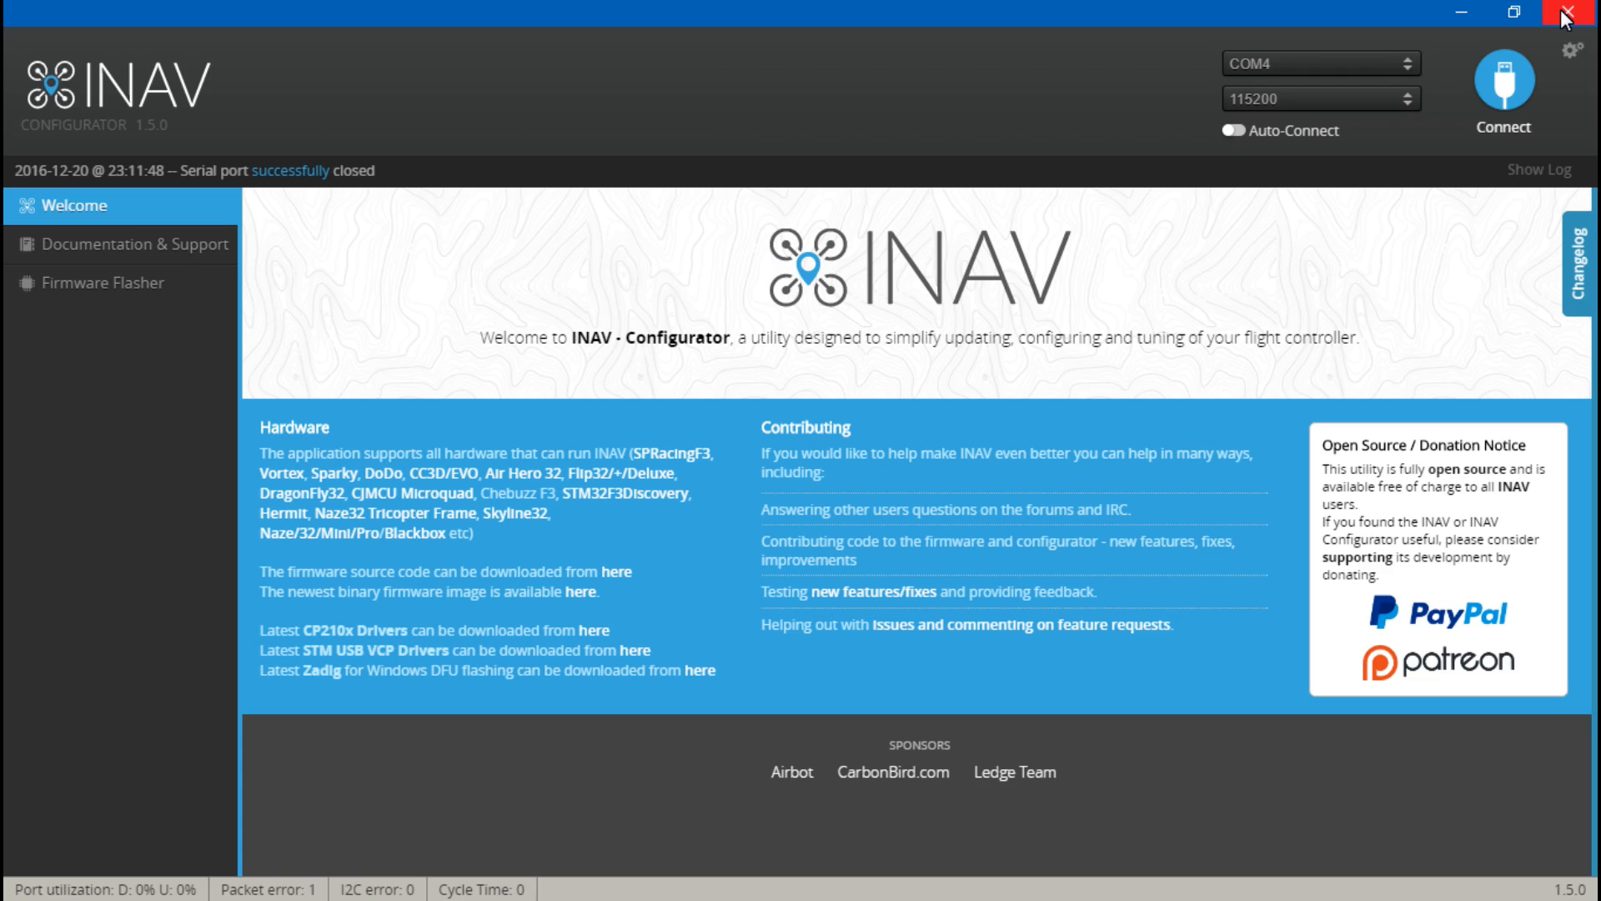
pyautogui.click(1583, 14)
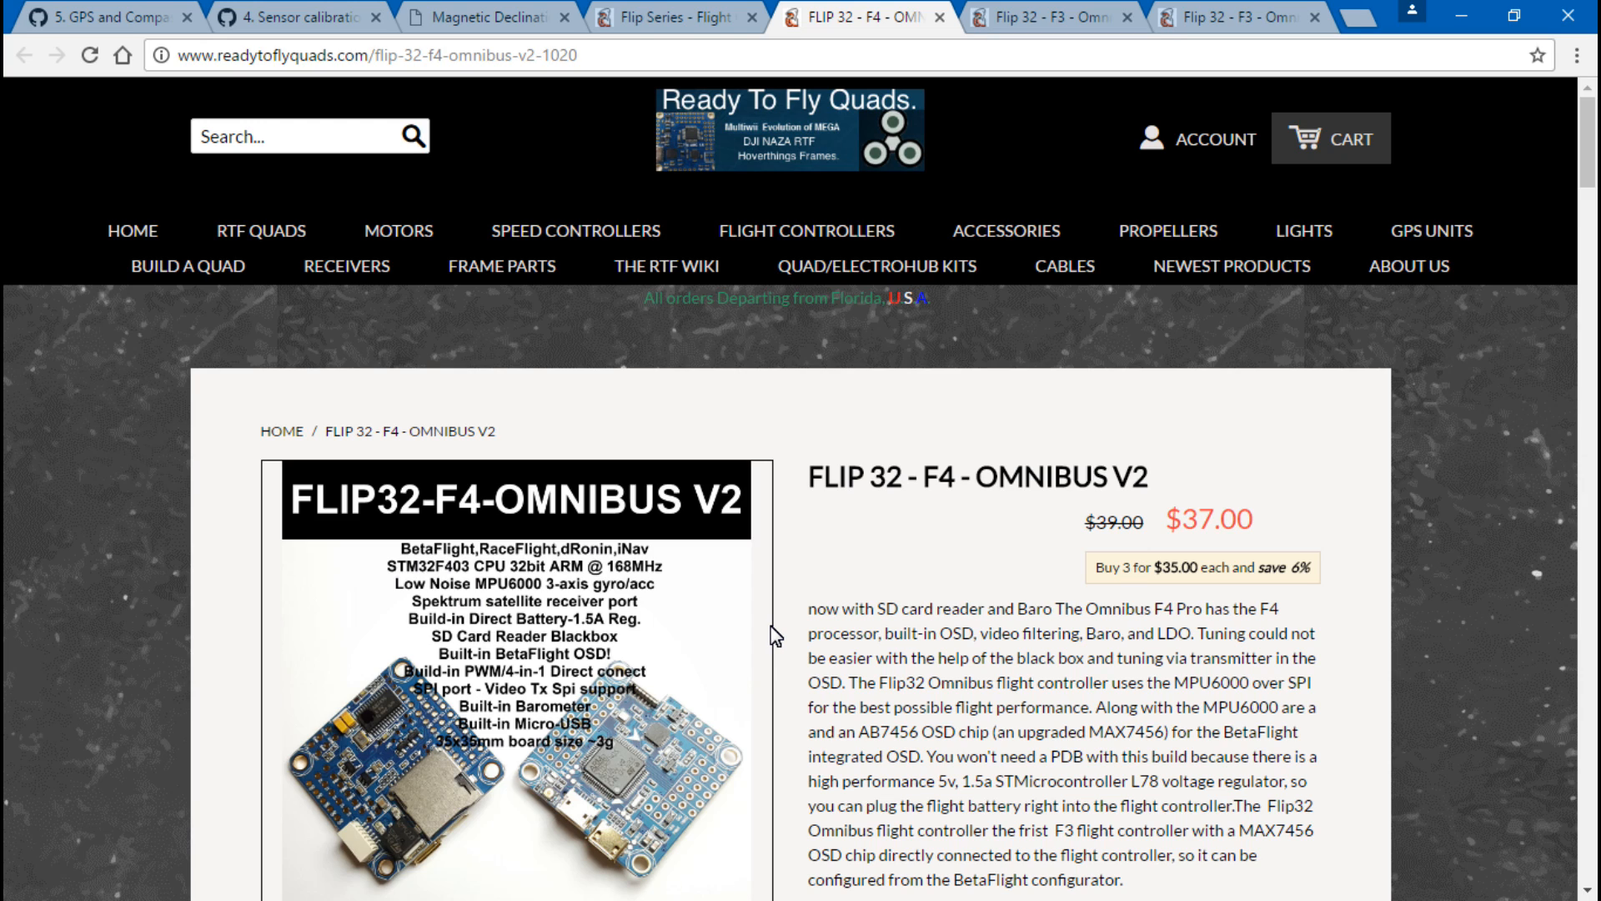
pyautogui.moveTo(801, 627)
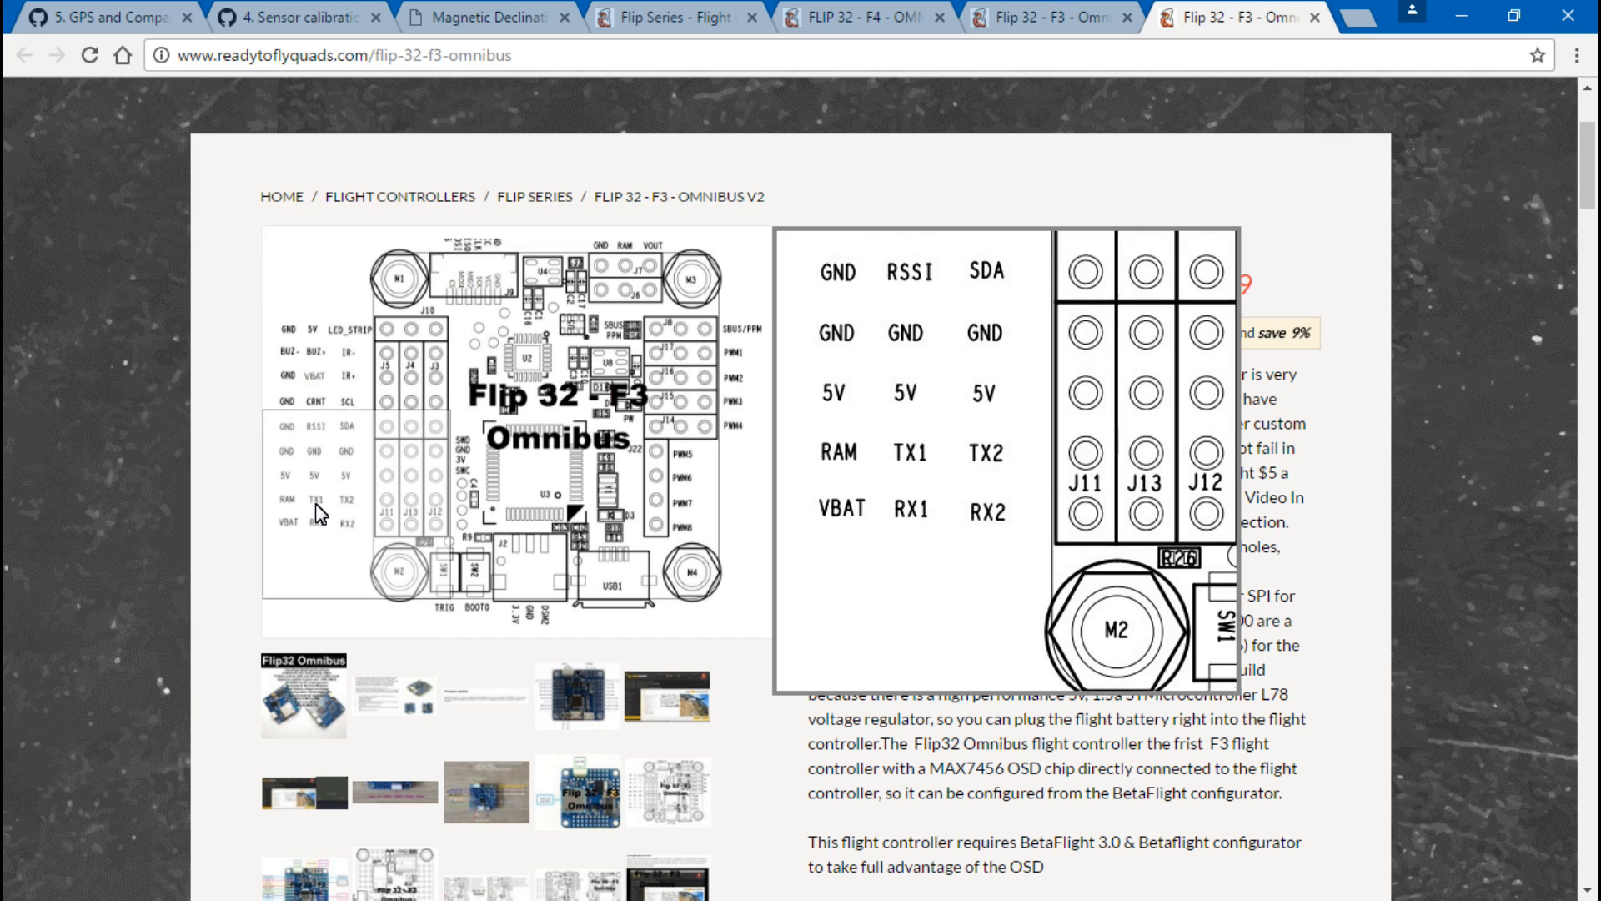
# Scroll the Flip 32 Omnibus product page to view the pinout diagram and description
pyautogui.scroll(-3)
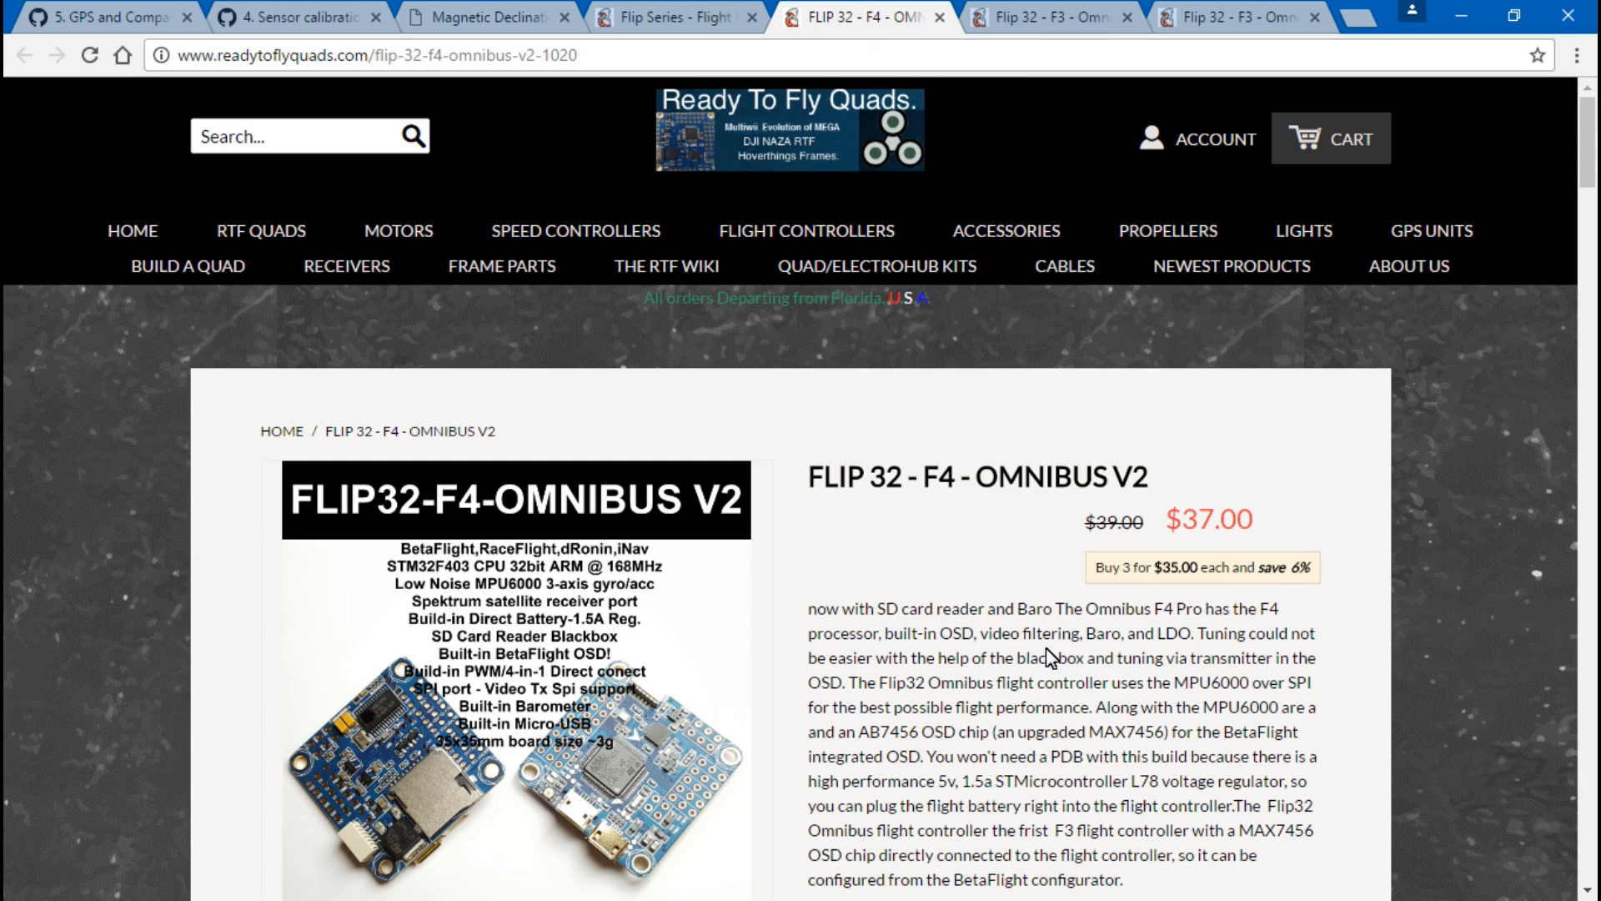
pyautogui.moveTo(939, 740)
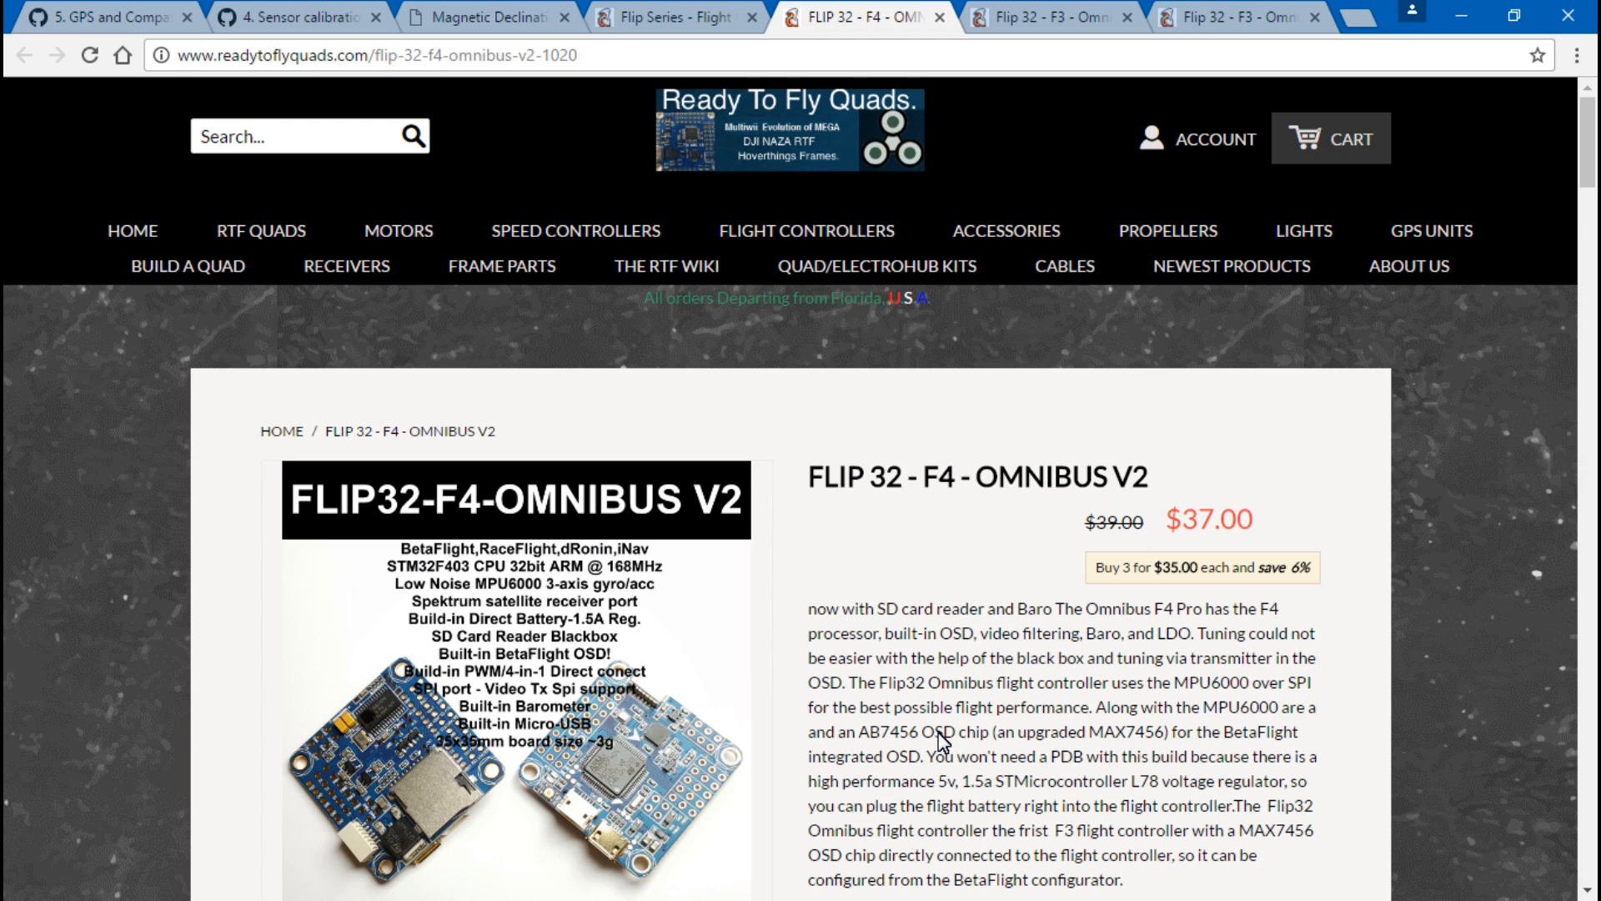